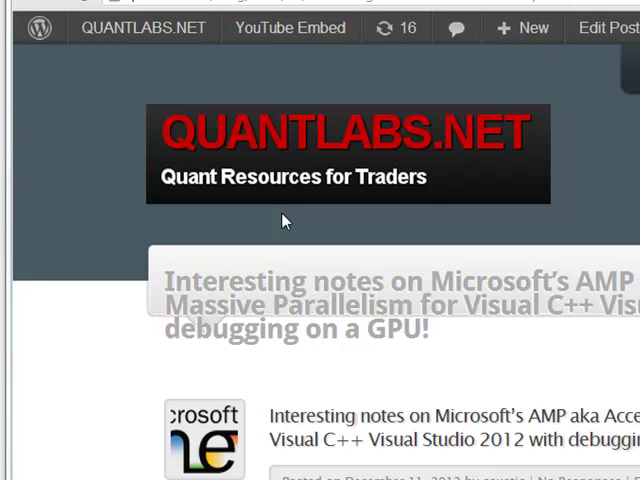
mouse_move(308, 264)
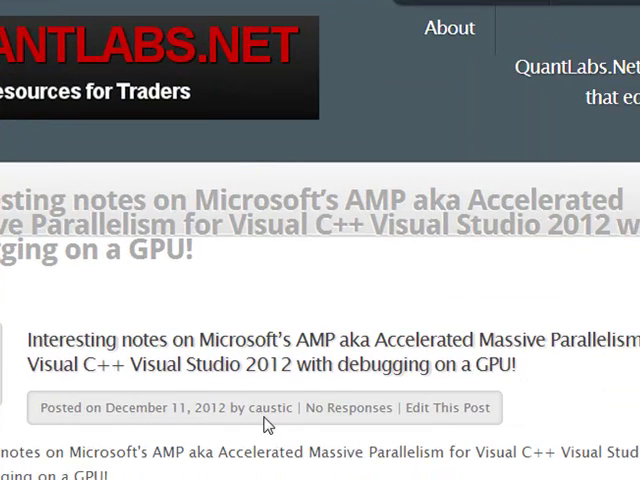
mouse_move(370, 446)
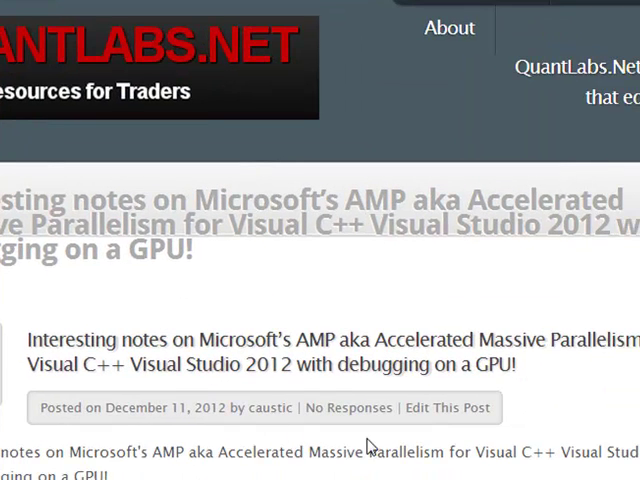
- Read down the QuantLabs post on Microsoft's AMP for Visual C++ 2012
scroll("down", 3)
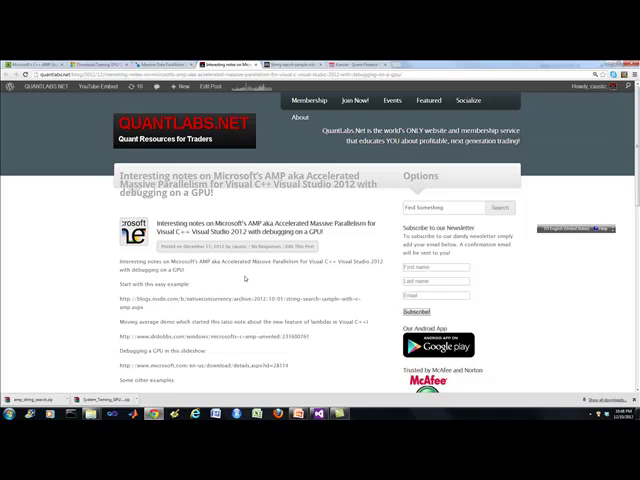
mouse_move(320, 288)
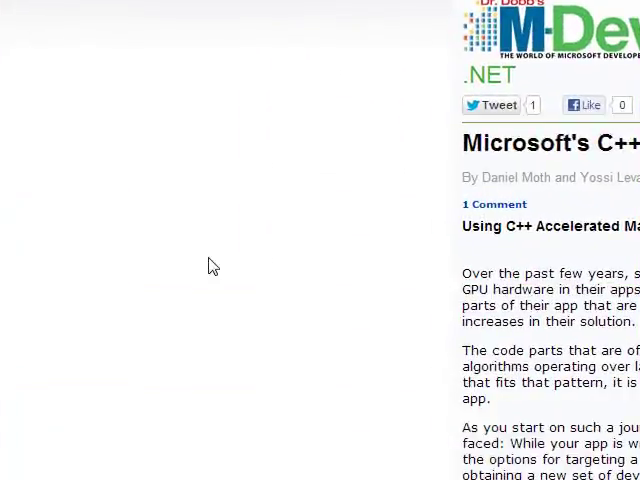
scroll("down", 3)
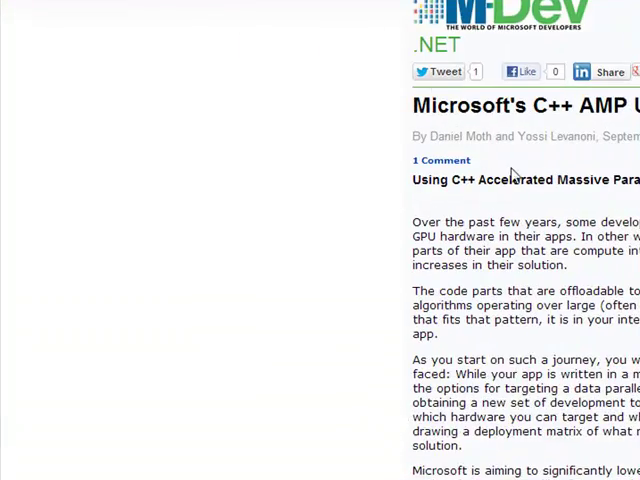
scroll("up", 3)
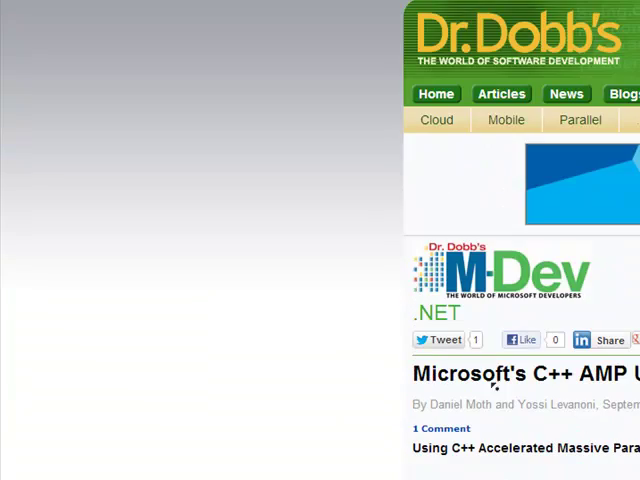
mouse_move(476, 316)
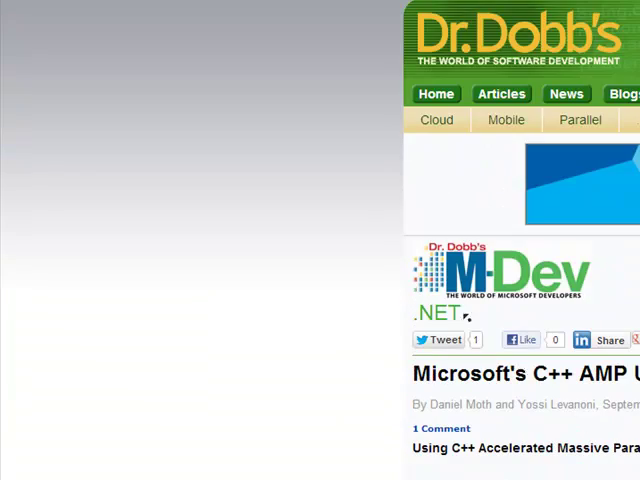
scroll("down", 3)
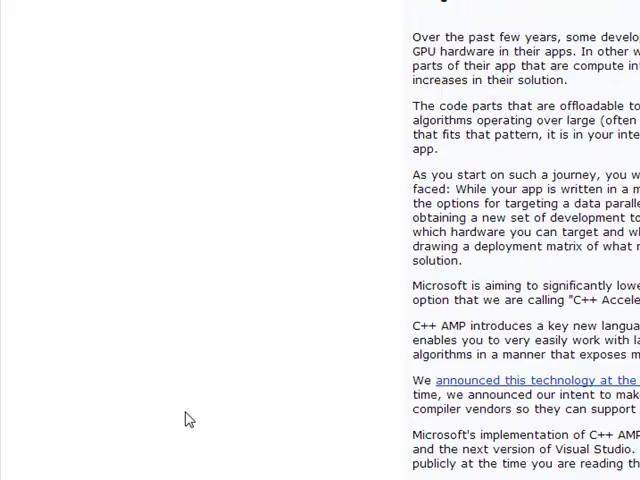
scroll("up", 3)
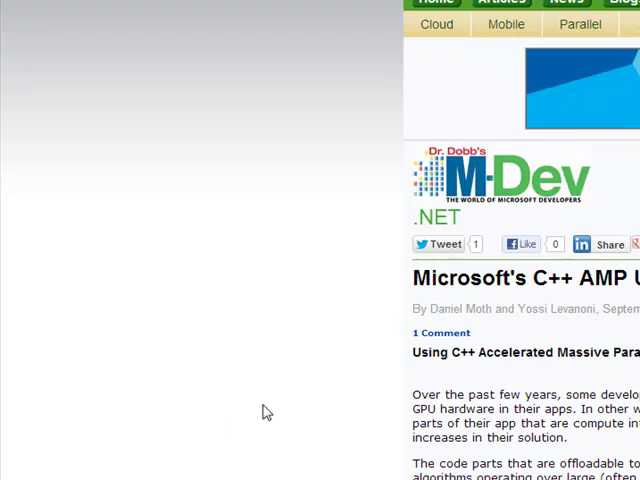
mouse_move(298, 392)
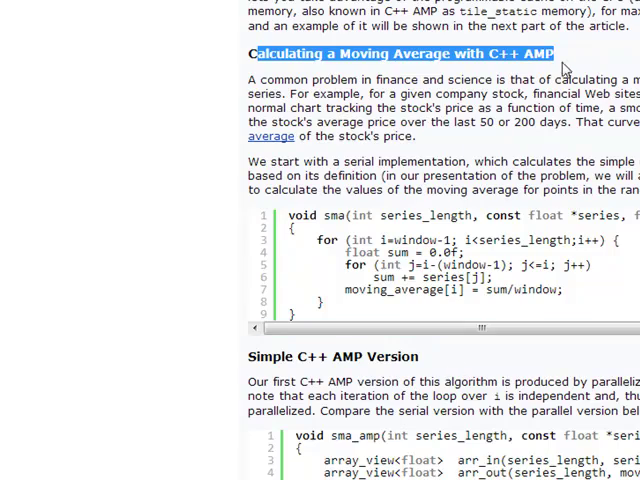
scroll("up", 3)
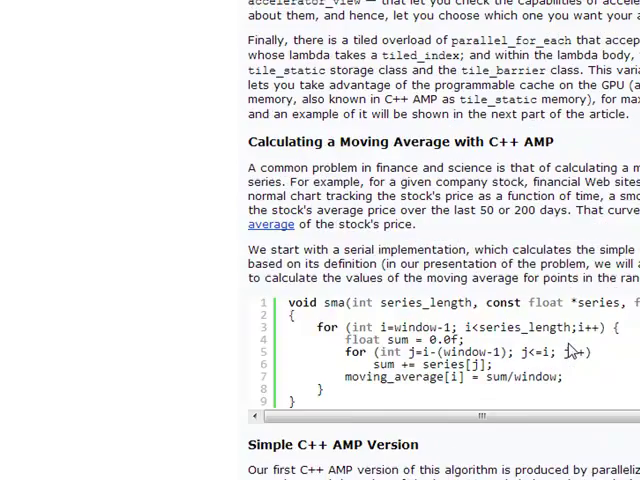
scroll("down", 3)
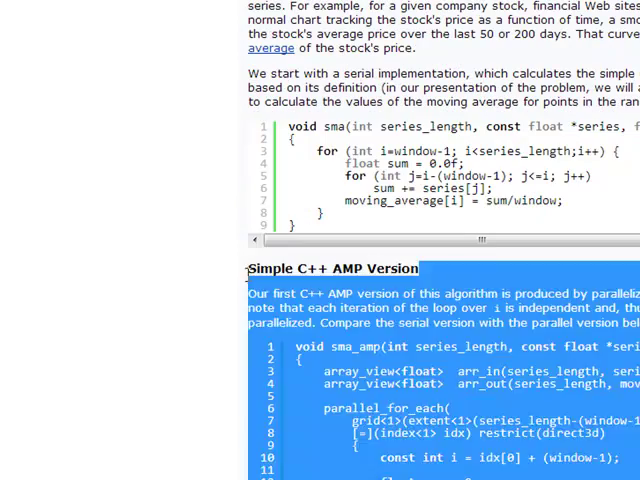
scroll("down", 3)
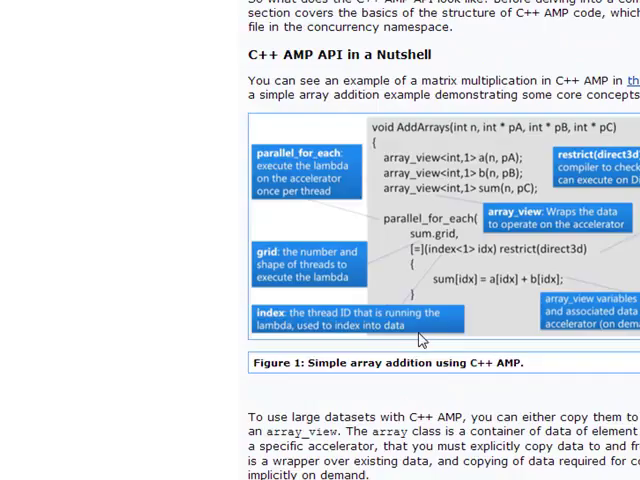
scroll("up", 3)
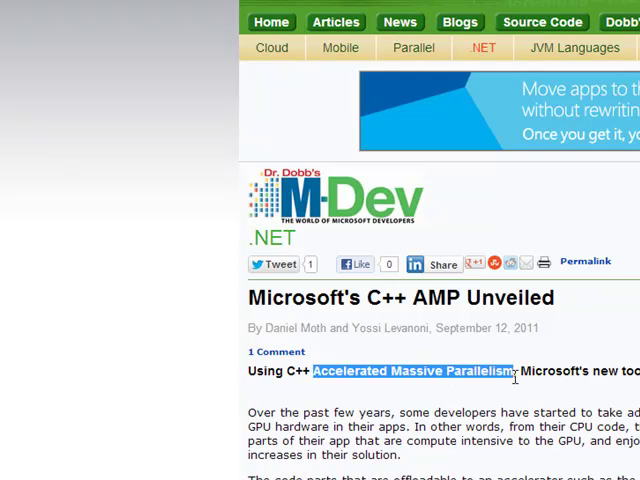
scroll("down", 3)
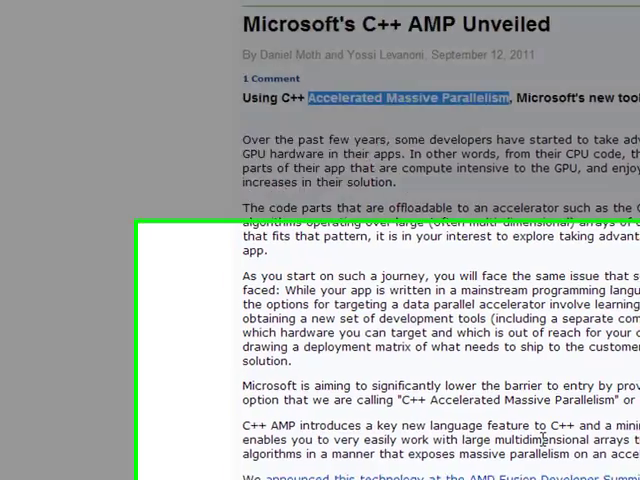
scroll("down", 3)
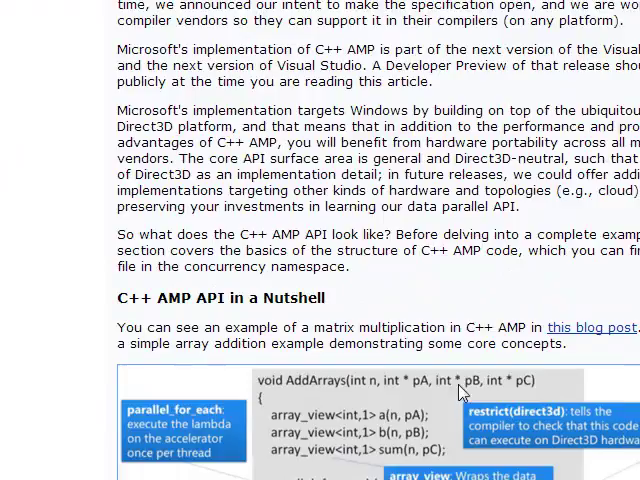
scroll("down", 3)
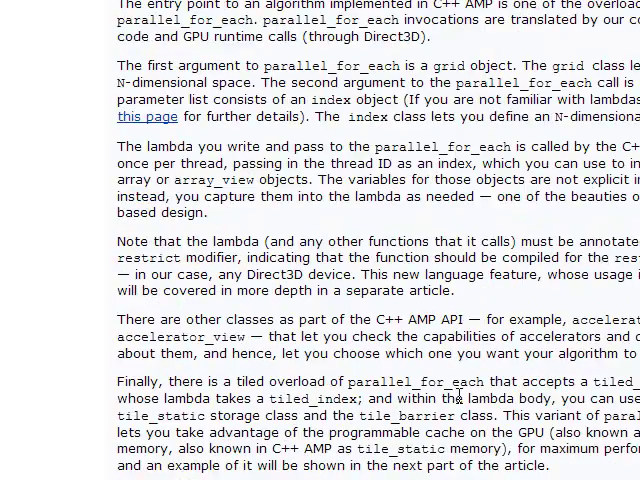
scroll("down", 3)
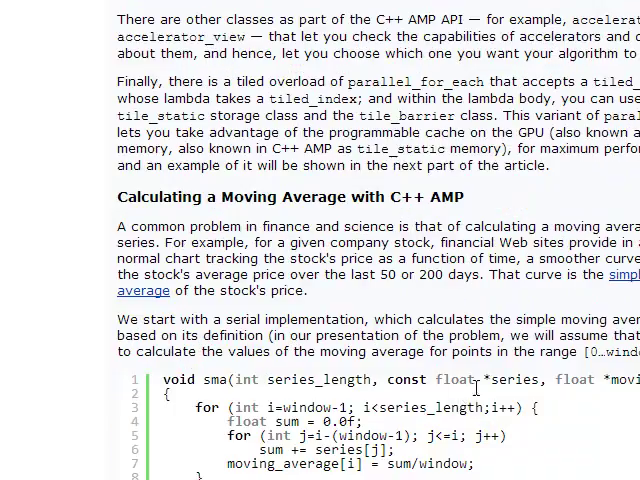
scroll("up", 3)
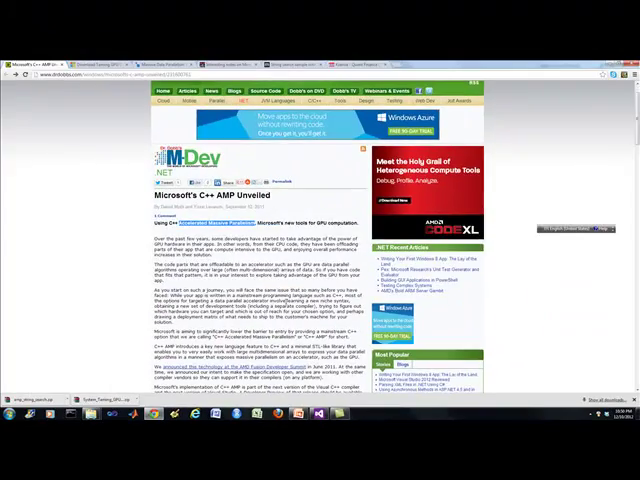
- Scroll through the moving-average section to view the serial and sma_amp C++ AMP code listings
scroll("down", 3)
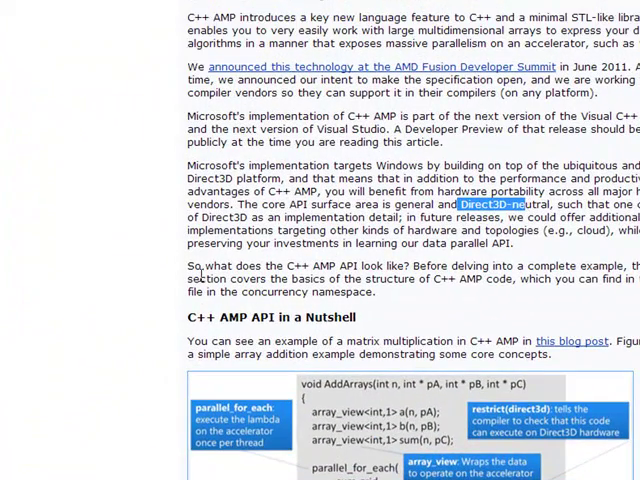
scroll("down", 3)
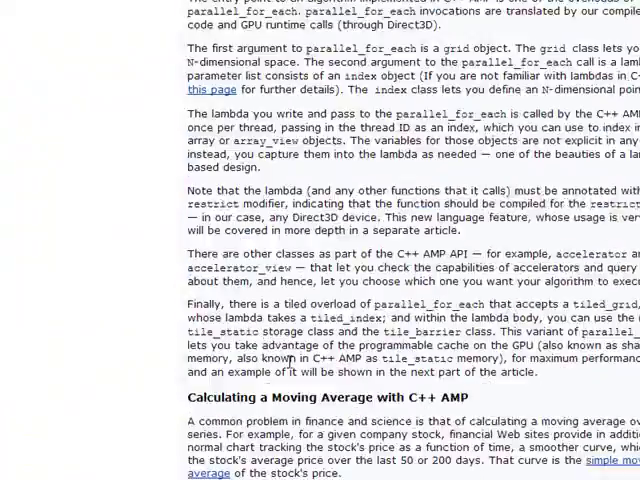
scroll("up", 3)
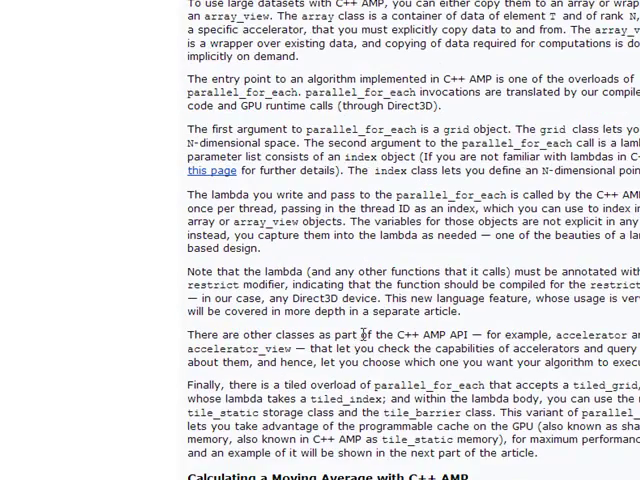
scroll("down", 3)
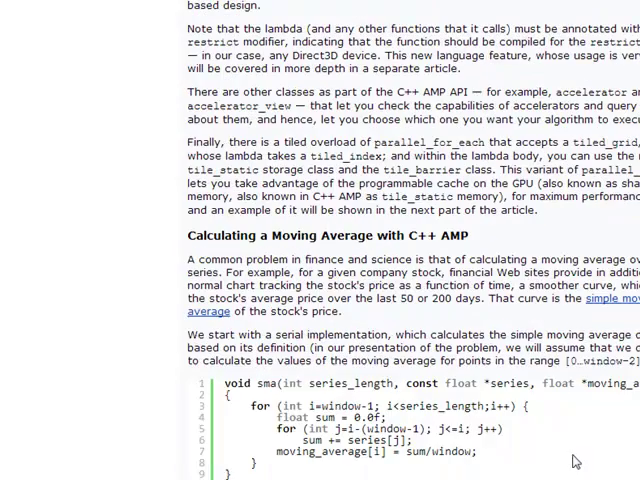
scroll("down", 3)
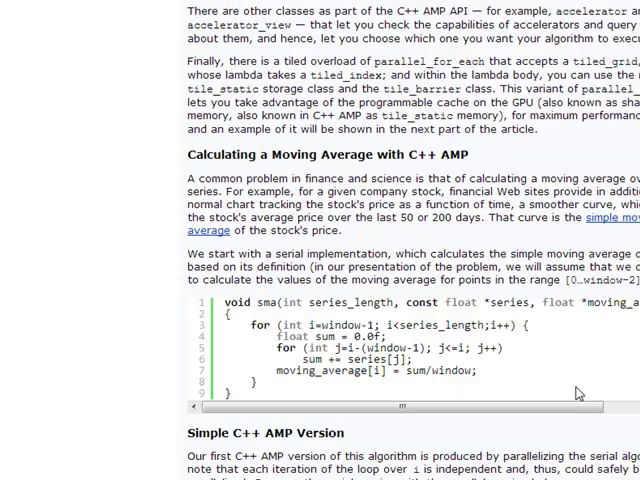
scroll("down", 3)
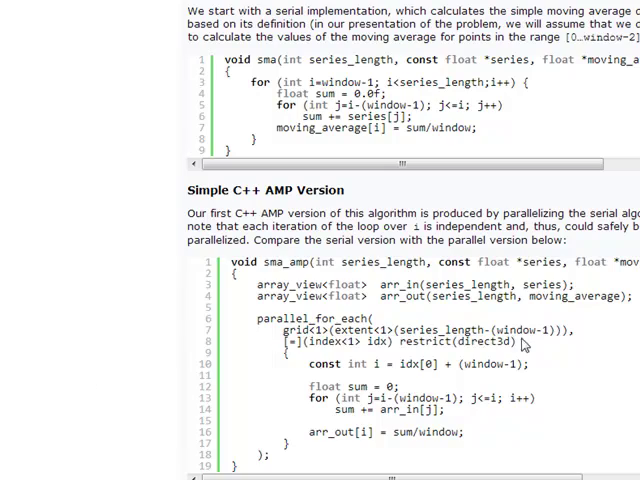
scroll("up", 3)
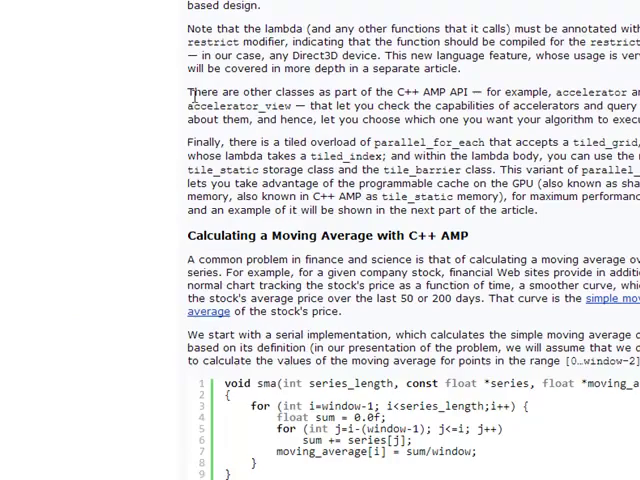
scroll("up", 3)
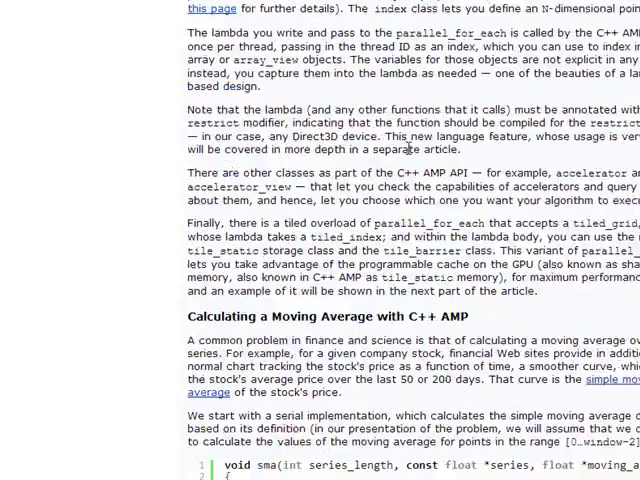
scroll("down", 3)
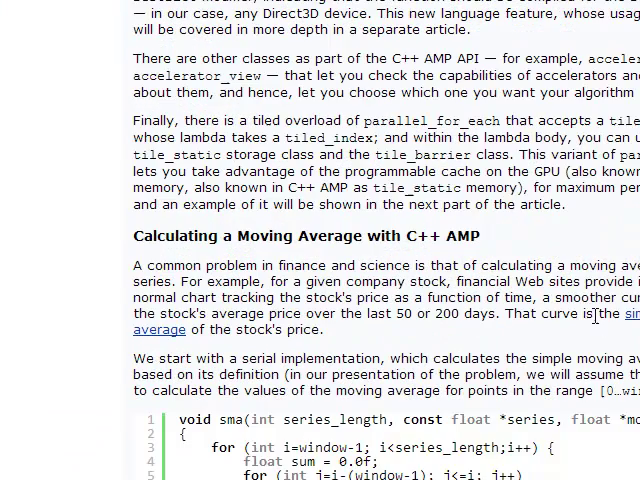
scroll("down", 3)
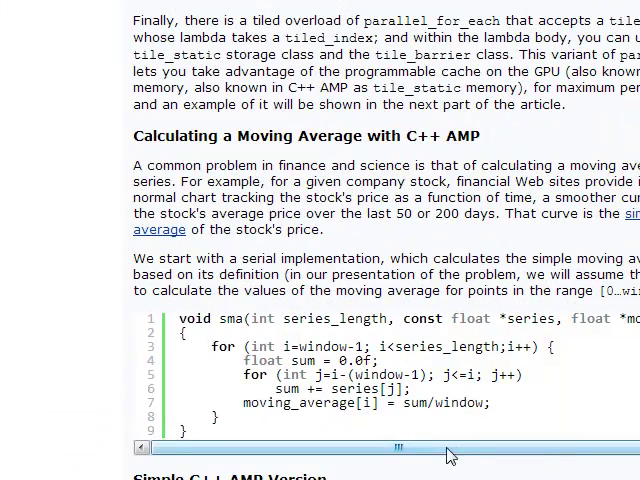
scroll("down", 3)
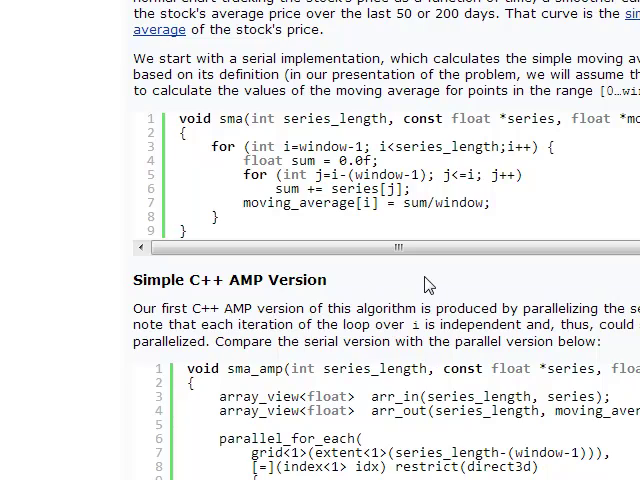
scroll("up", 3)
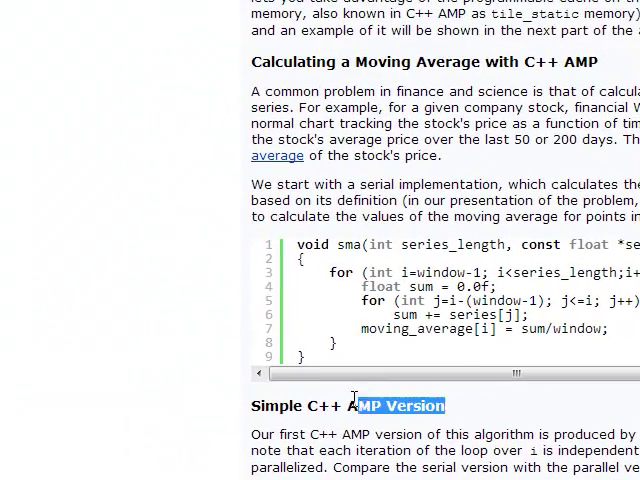
scroll("down", 3)
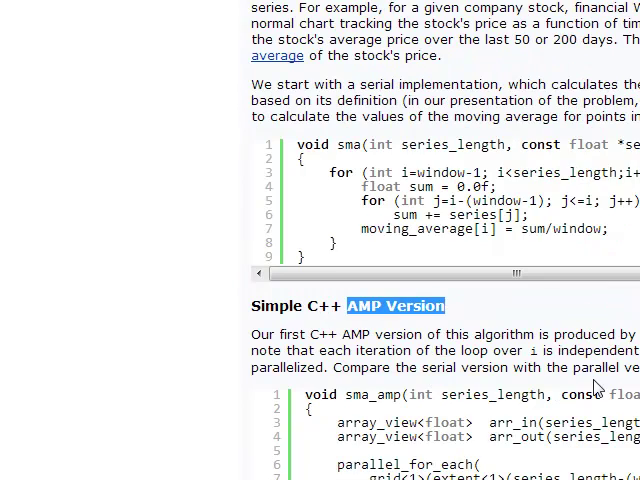
scroll("down", 3)
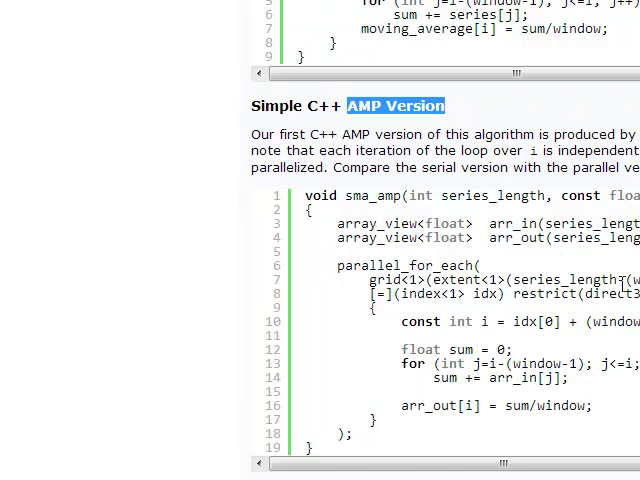
scroll("up", 3)
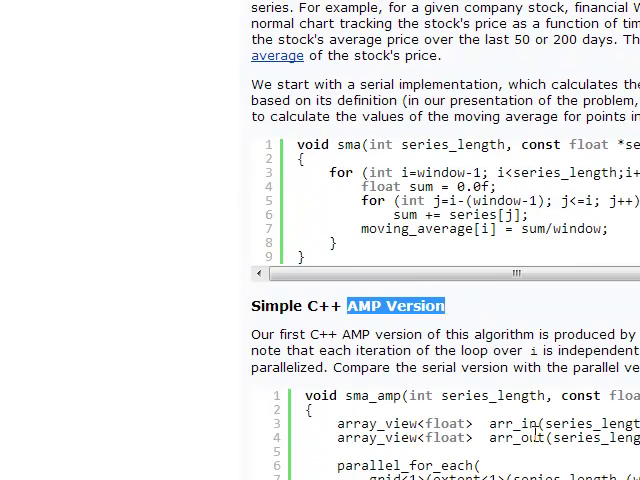
scroll("down", 3)
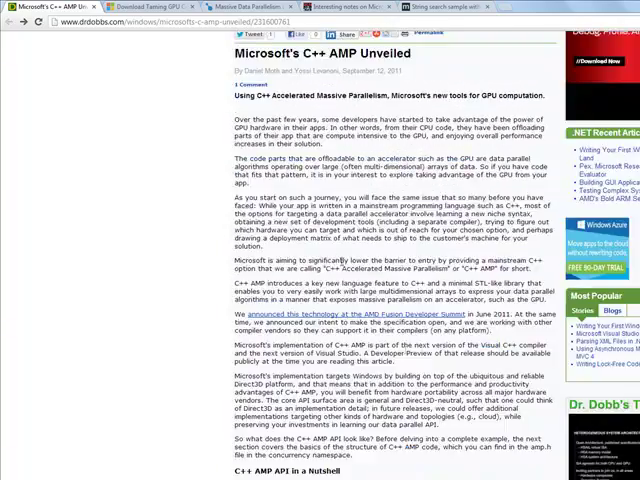
scroll("up", 3)
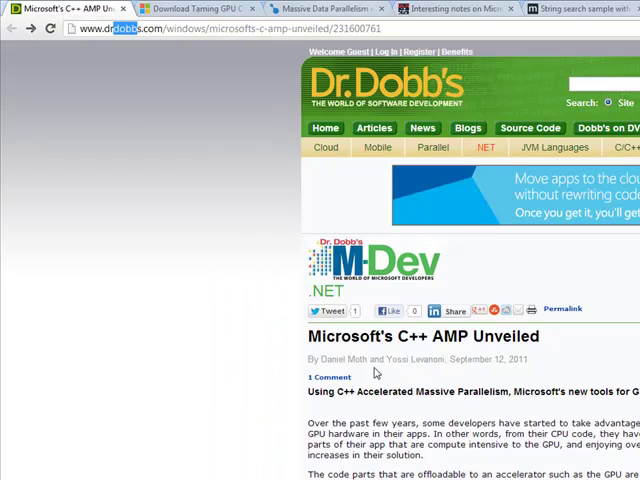
scroll("down", 3)
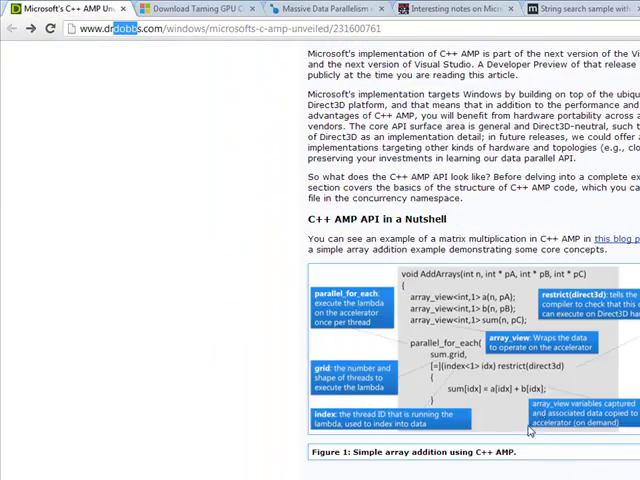
scroll("down", 3)
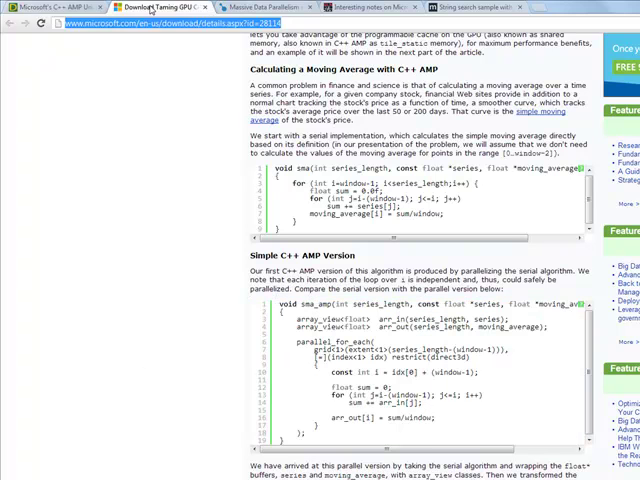
- Switch to the Developer Fusion 'Massive Data Parallelism on the GPU' article tab
left_click(154, 6)
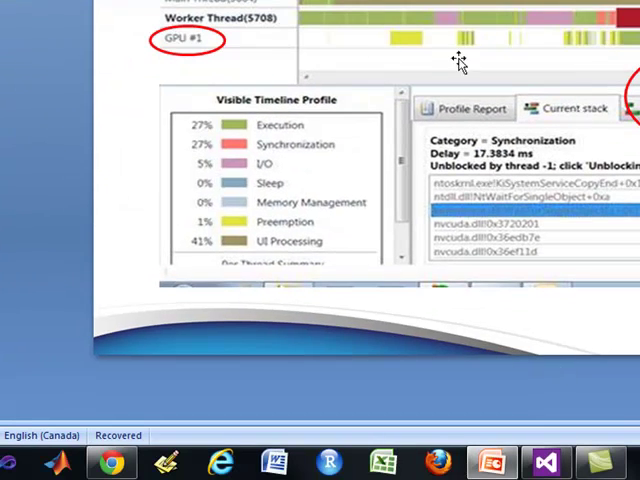
mouse_move(508, 268)
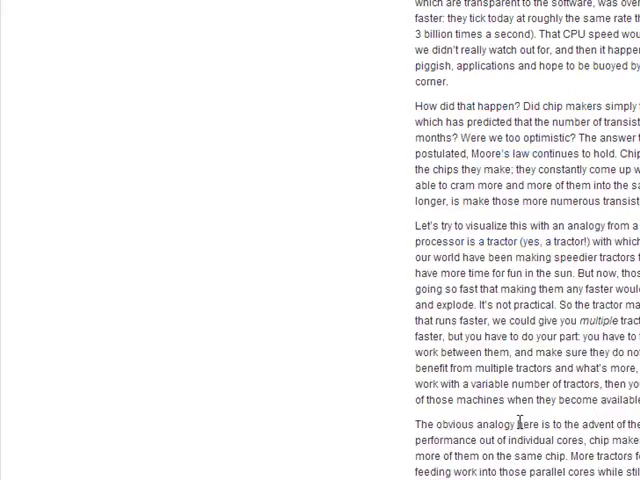
- Scroll down through the Developer Fusion article before leaving it
scroll("down", 3)
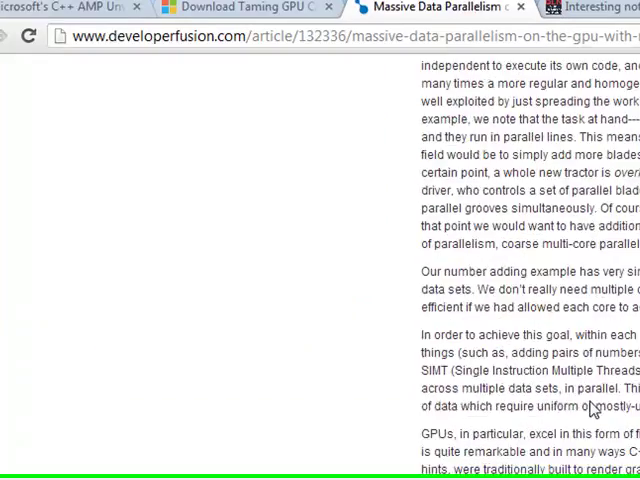
scroll("down", 3)
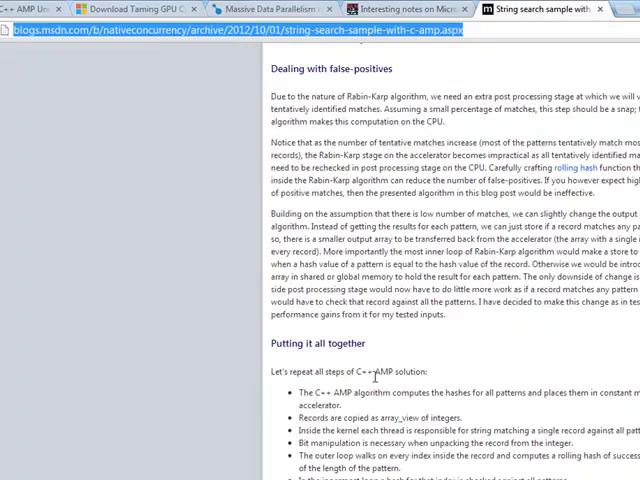
- Scroll the string search post down to its 'Download the sample' section with the amp_string_search.zip link
scroll("up", 3)
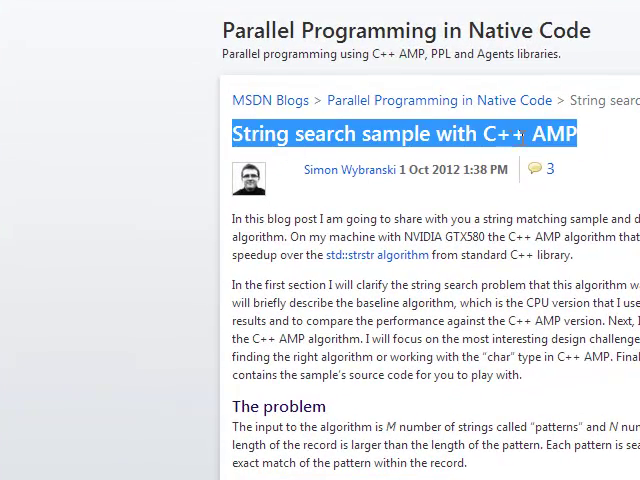
scroll("down", 3)
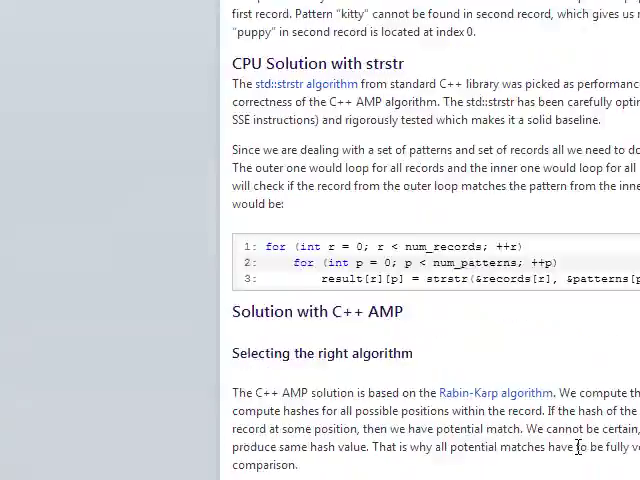
scroll("down", 3)
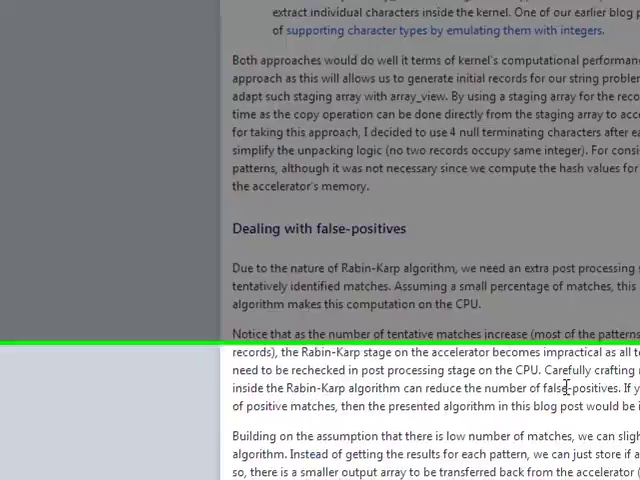
scroll("down", 3)
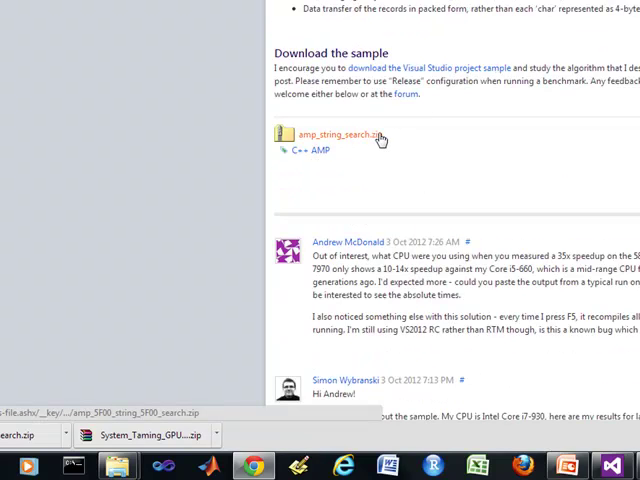
mouse_move(458, 230)
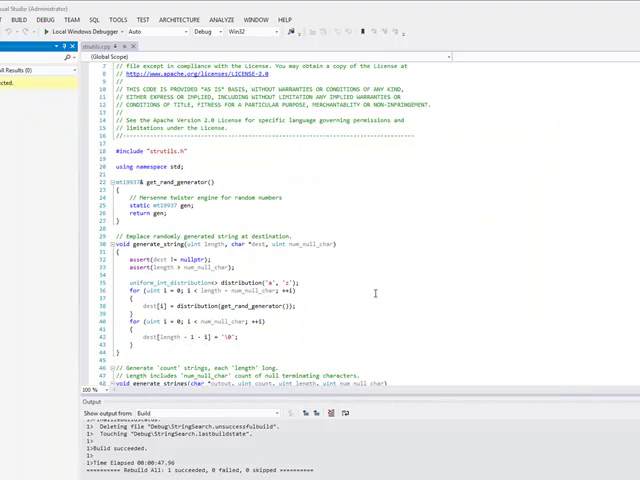
- Look over the StringSearch source file in Visual Studio 2012 around building the solution
scroll("down", 3)
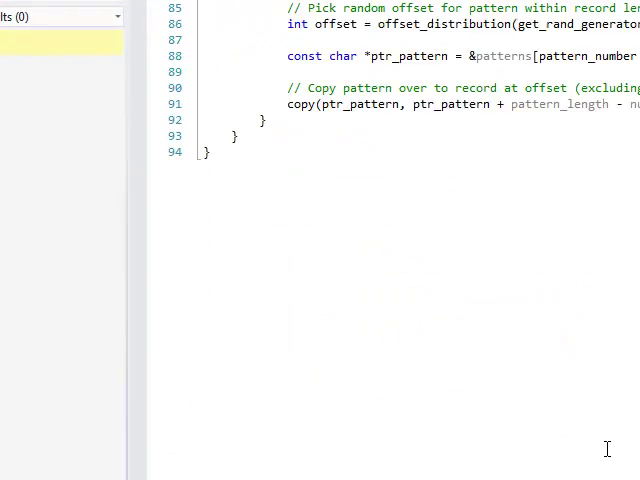
scroll("up", 3)
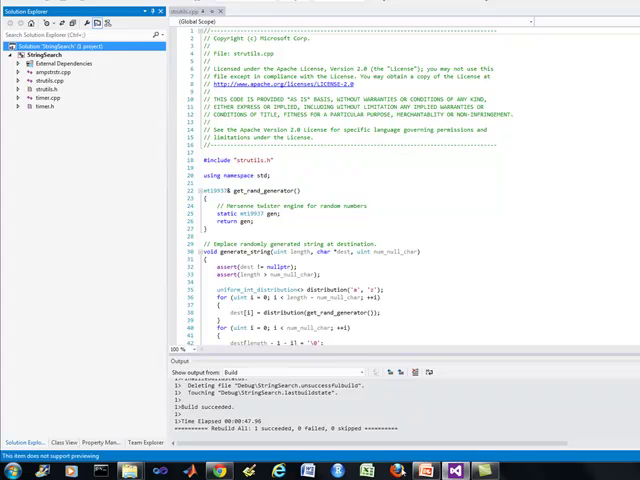
mouse_move(132, 168)
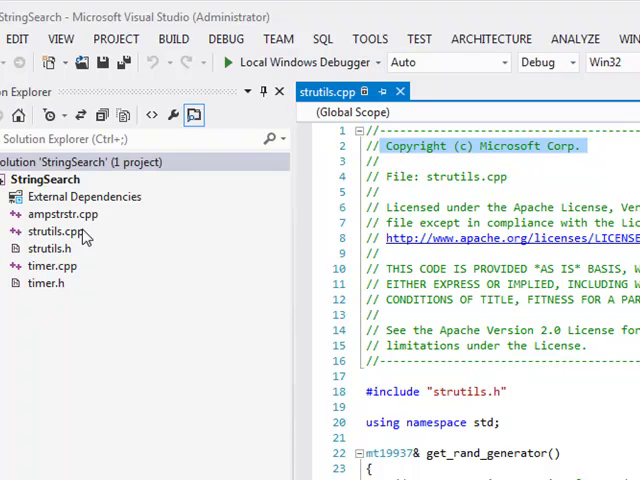
- Use the project's context menu to start the StringSearch program
right_click(44, 180)
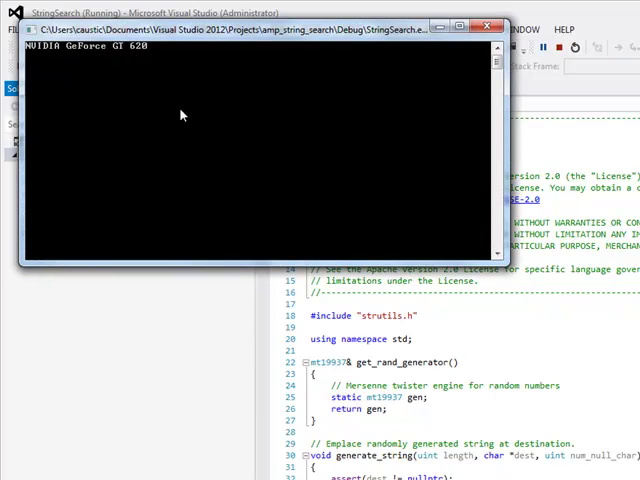
mouse_move(140, 56)
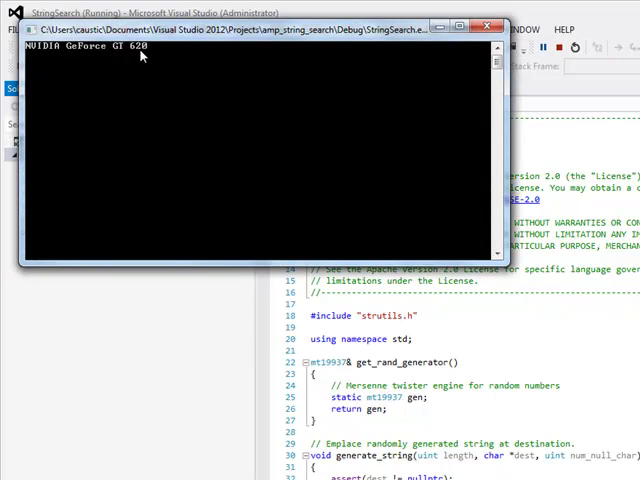
mouse_move(260, 128)
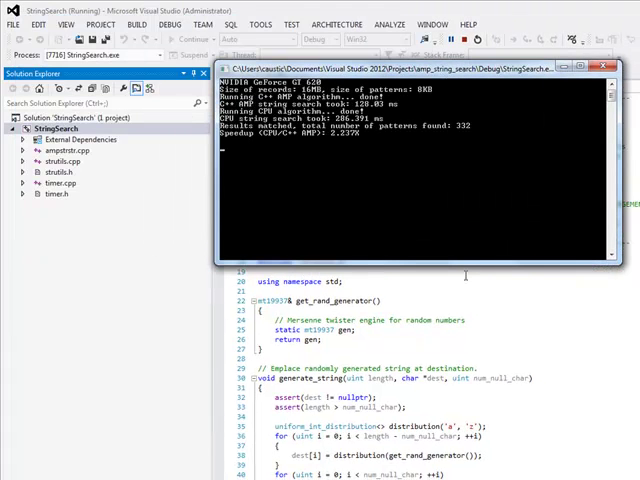
mouse_move(372, 140)
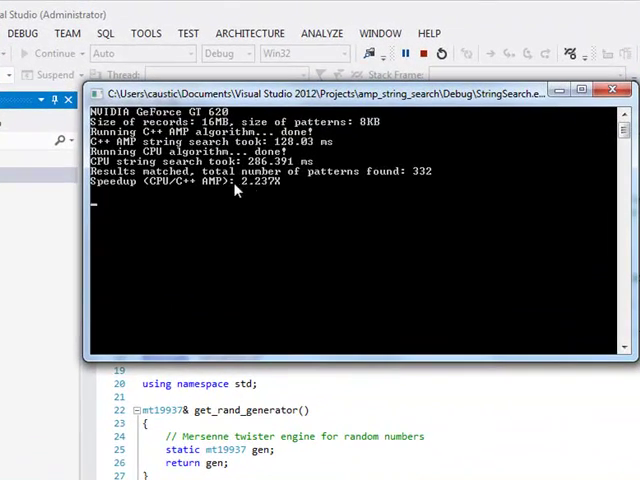
mouse_move(278, 192)
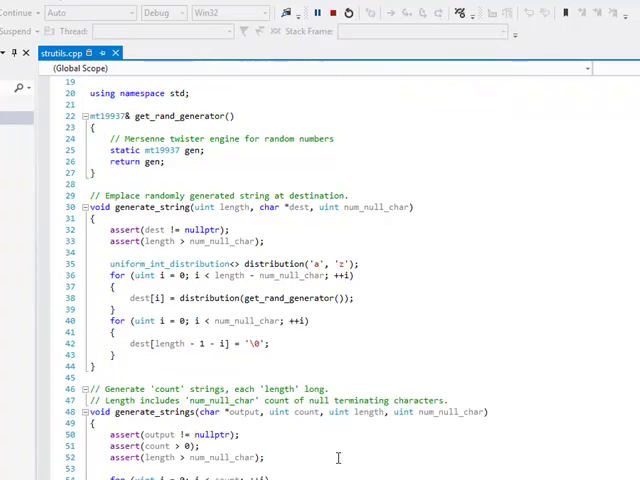
scroll("down", 3)
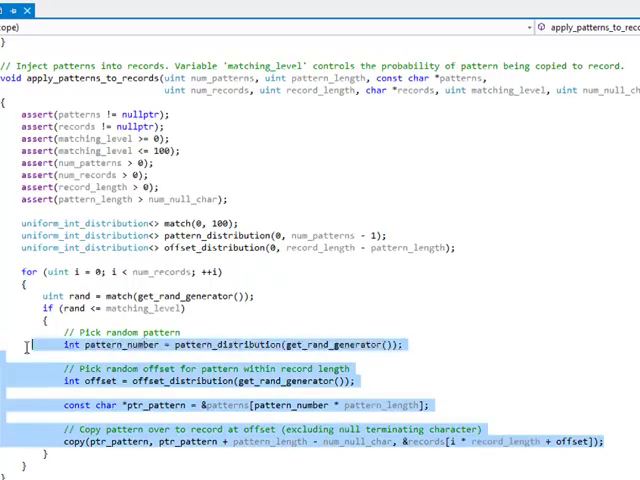
scroll("up", 3)
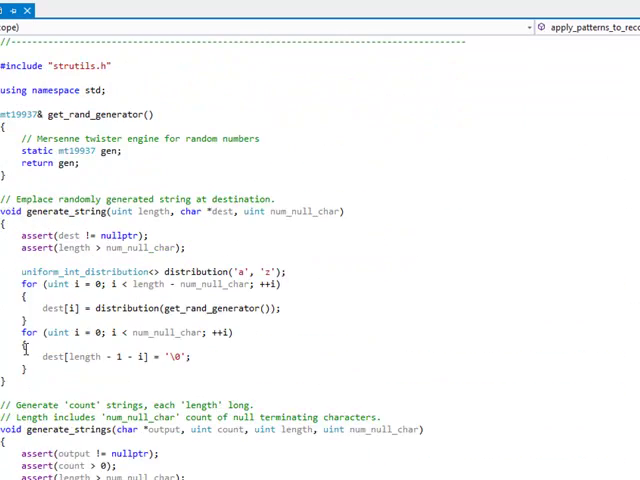
scroll("up", 3)
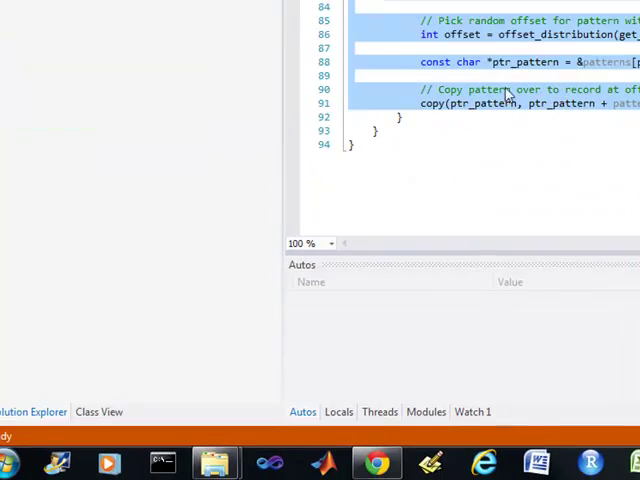
scroll("up", 3)
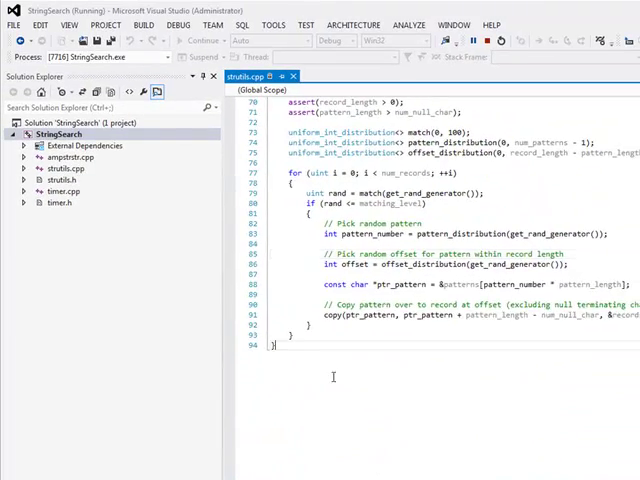
scroll("up", 3)
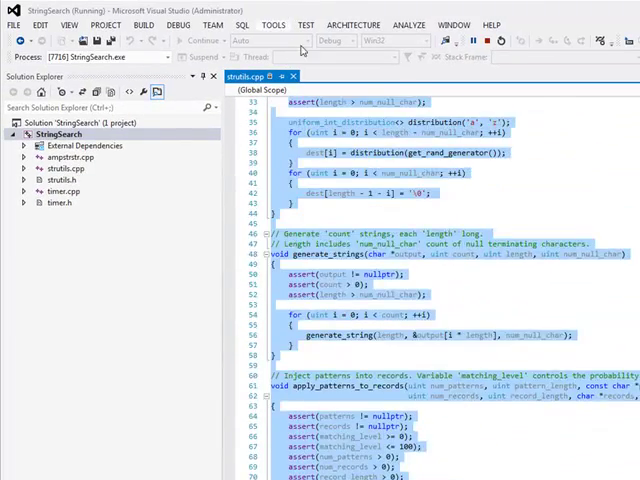
scroll("up", 3)
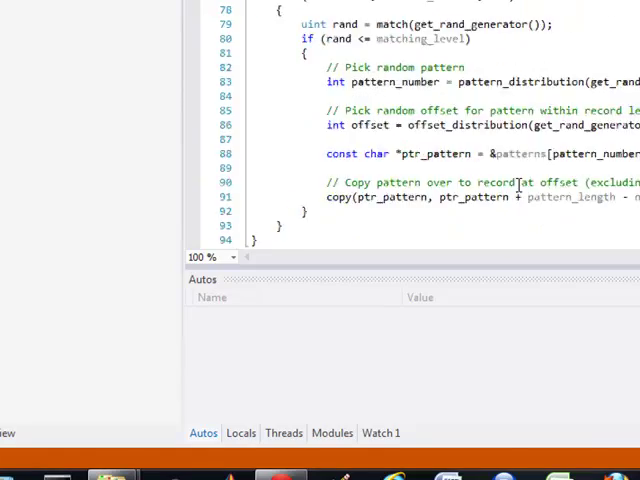
scroll("up", 3)
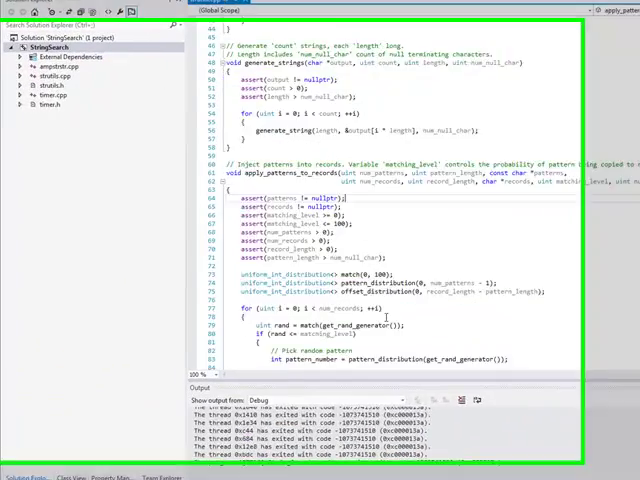
scroll("up", 3)
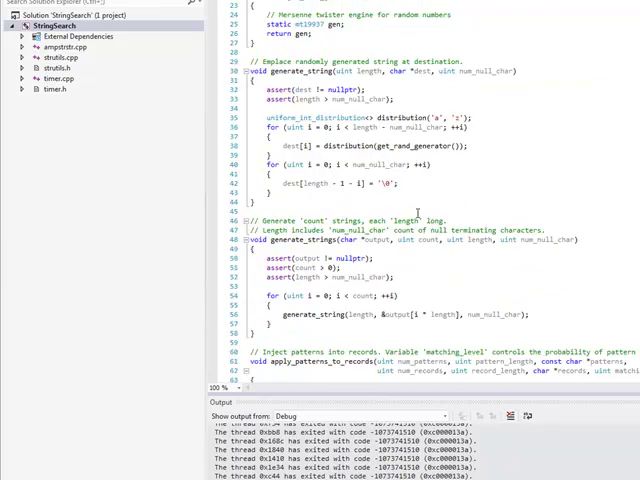
scroll("down", 3)
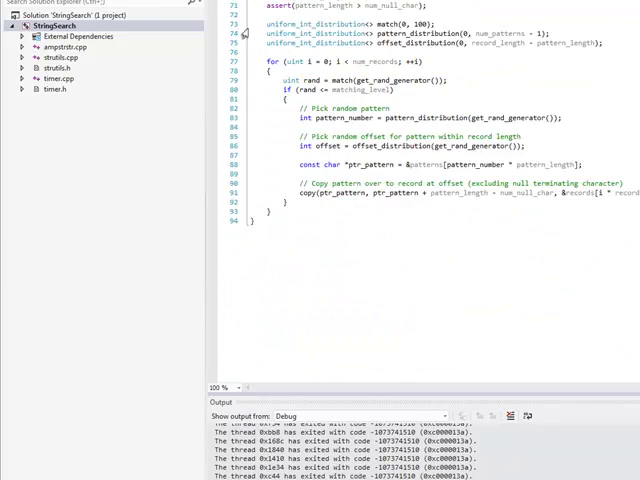
scroll("up", 3)
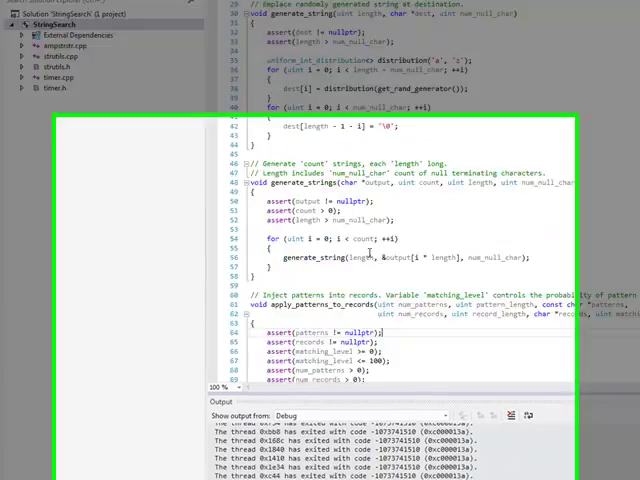
scroll("up", 3)
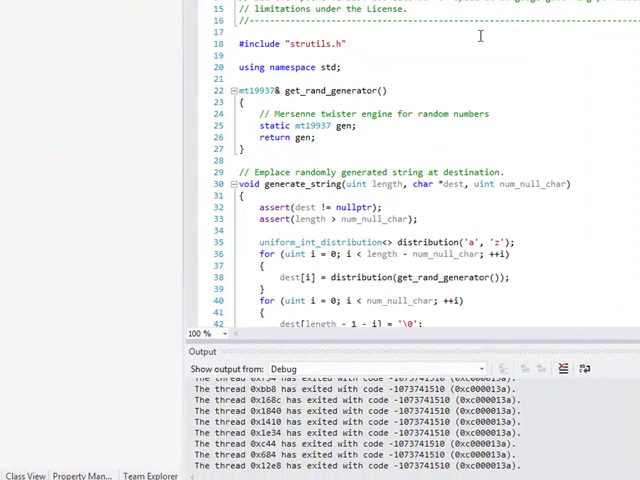
scroll("down", 3)
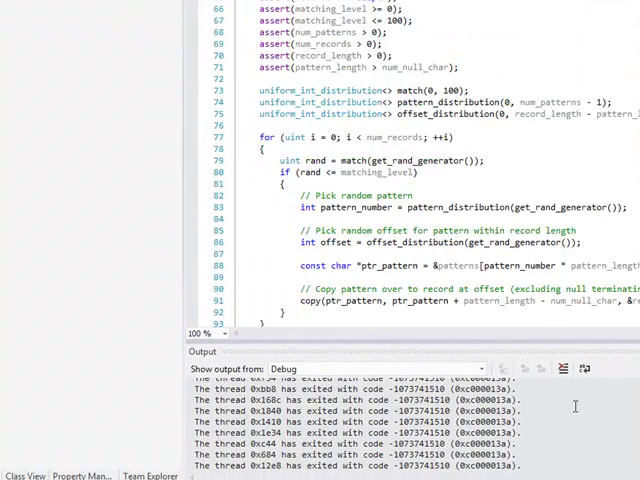
scroll("up", 3)
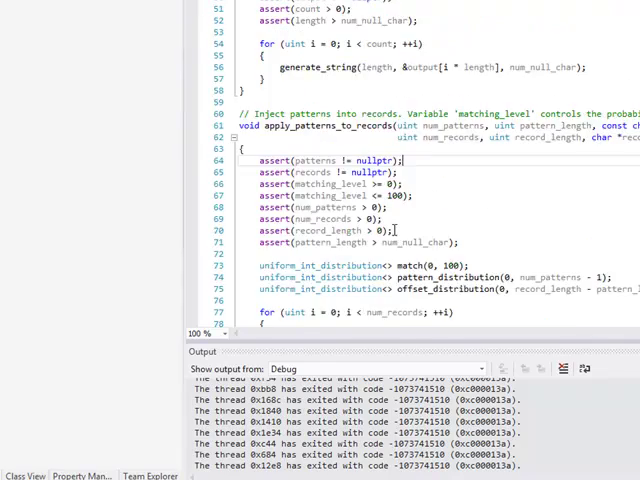
scroll("up", 3)
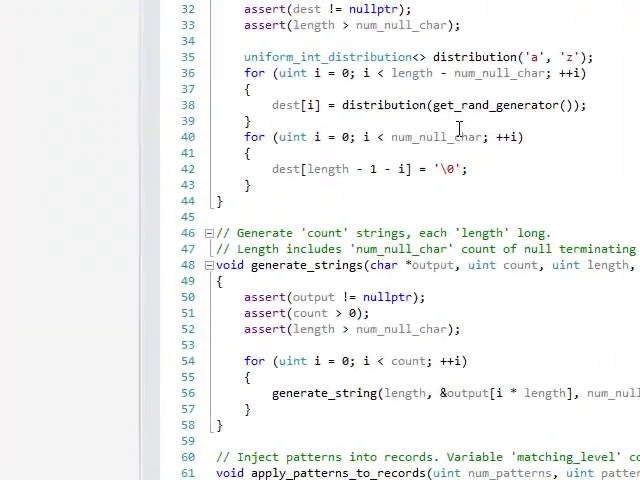
scroll("up", 3)
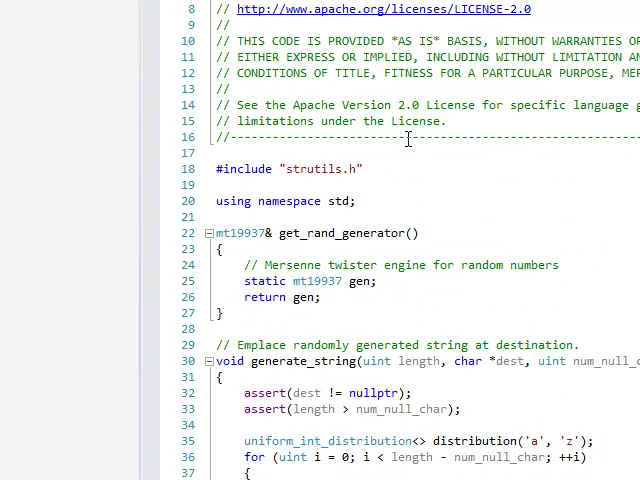